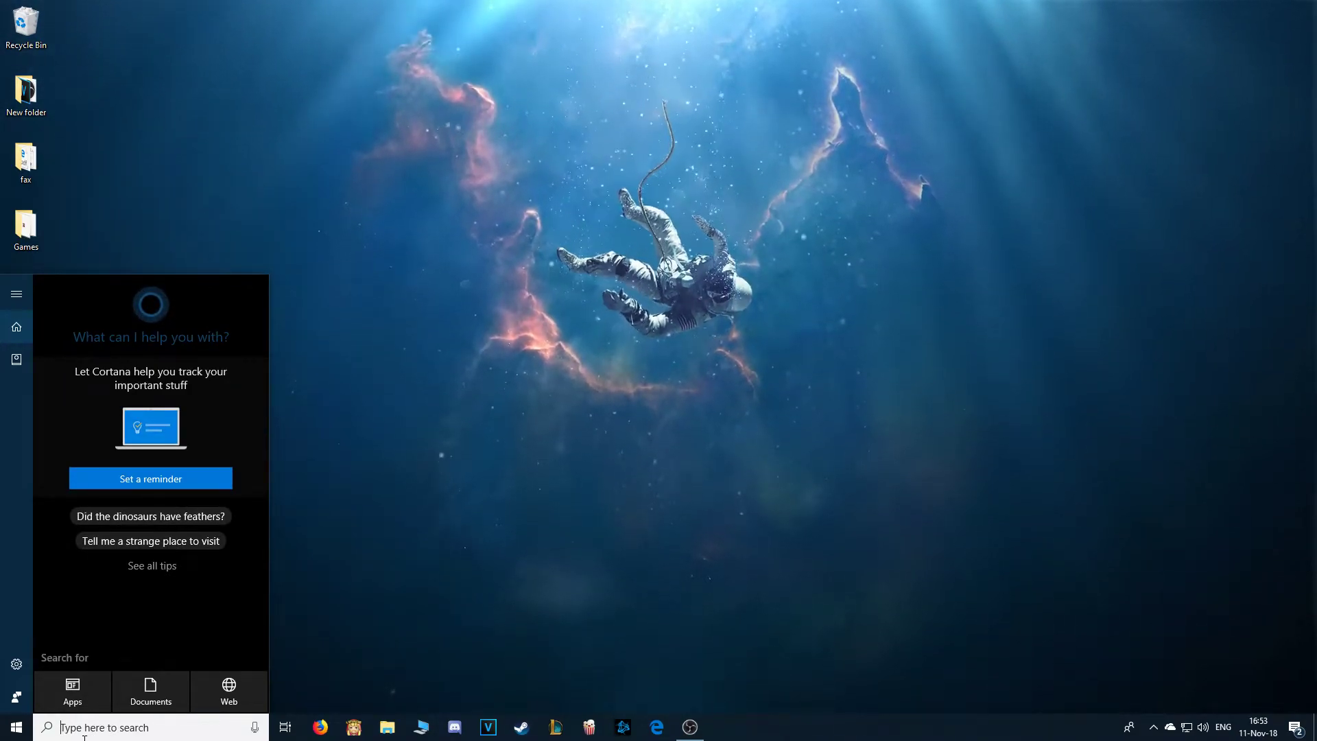
Step: Launch the Local Group Policy Editor from the taskbar search by searching 'gped'
text(gped)
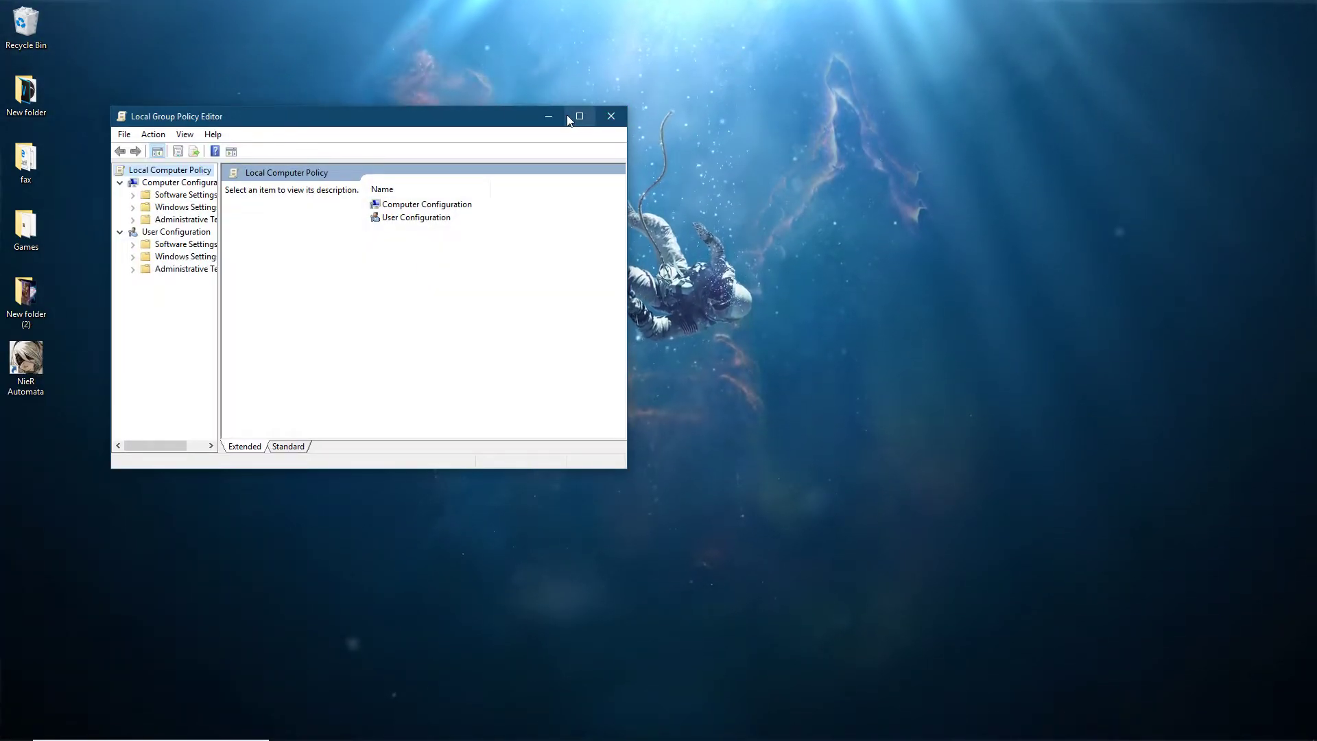
Step: Maximize the editor, widen the tree pane and expand Computer Configuration down to Windows Components
click(579, 115)
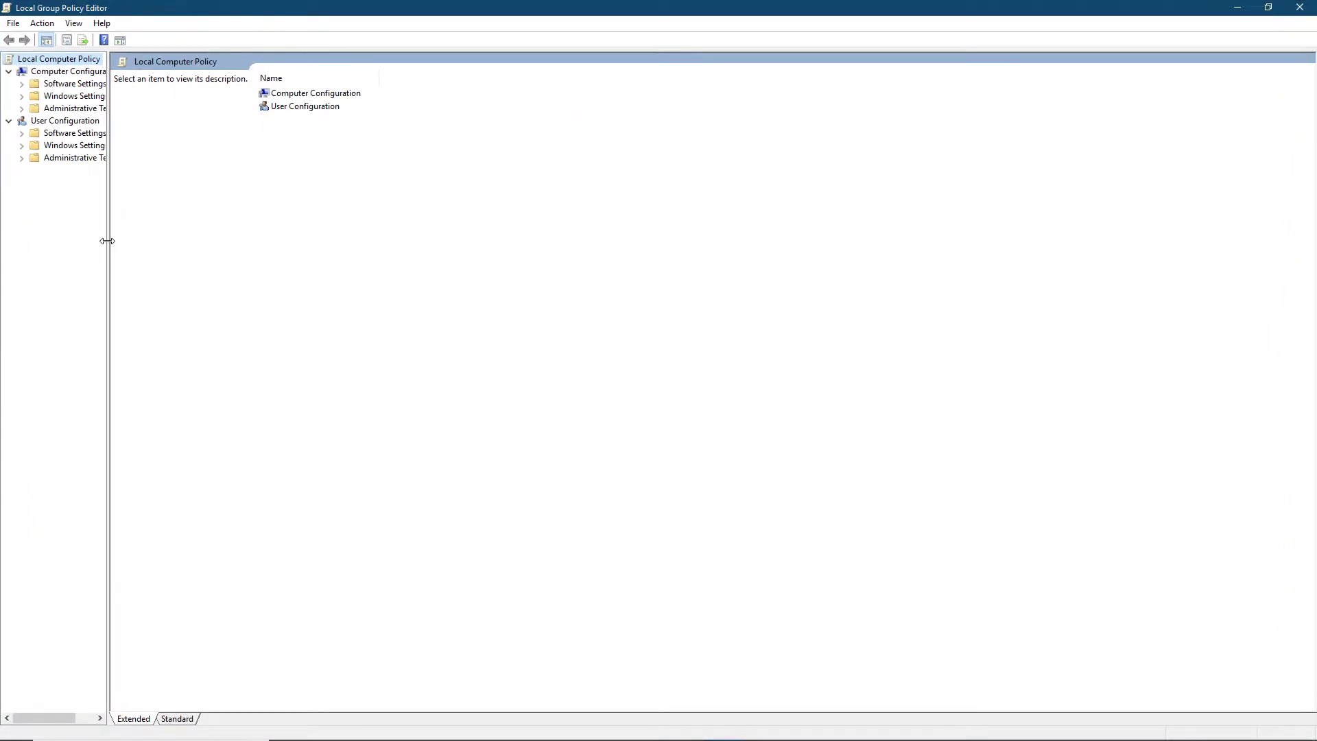
drag(107, 242, 195, 241)
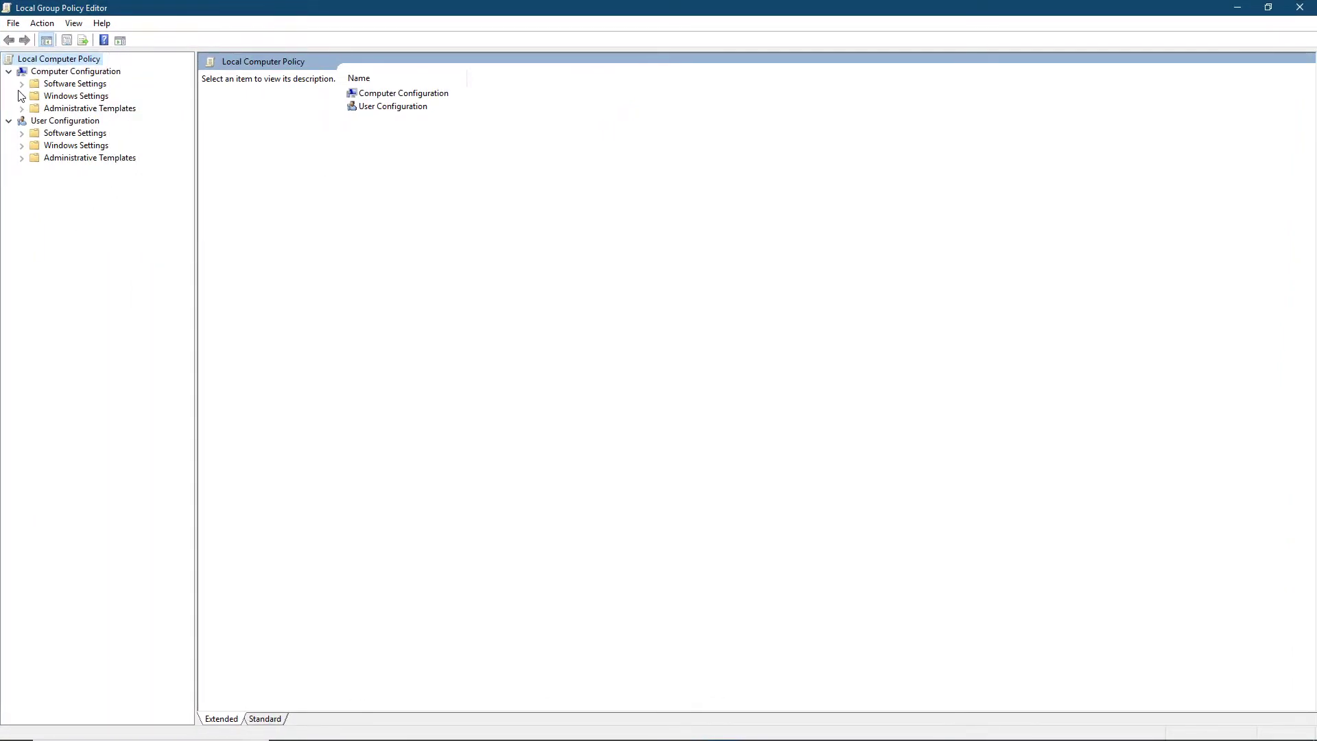
click(21, 107)
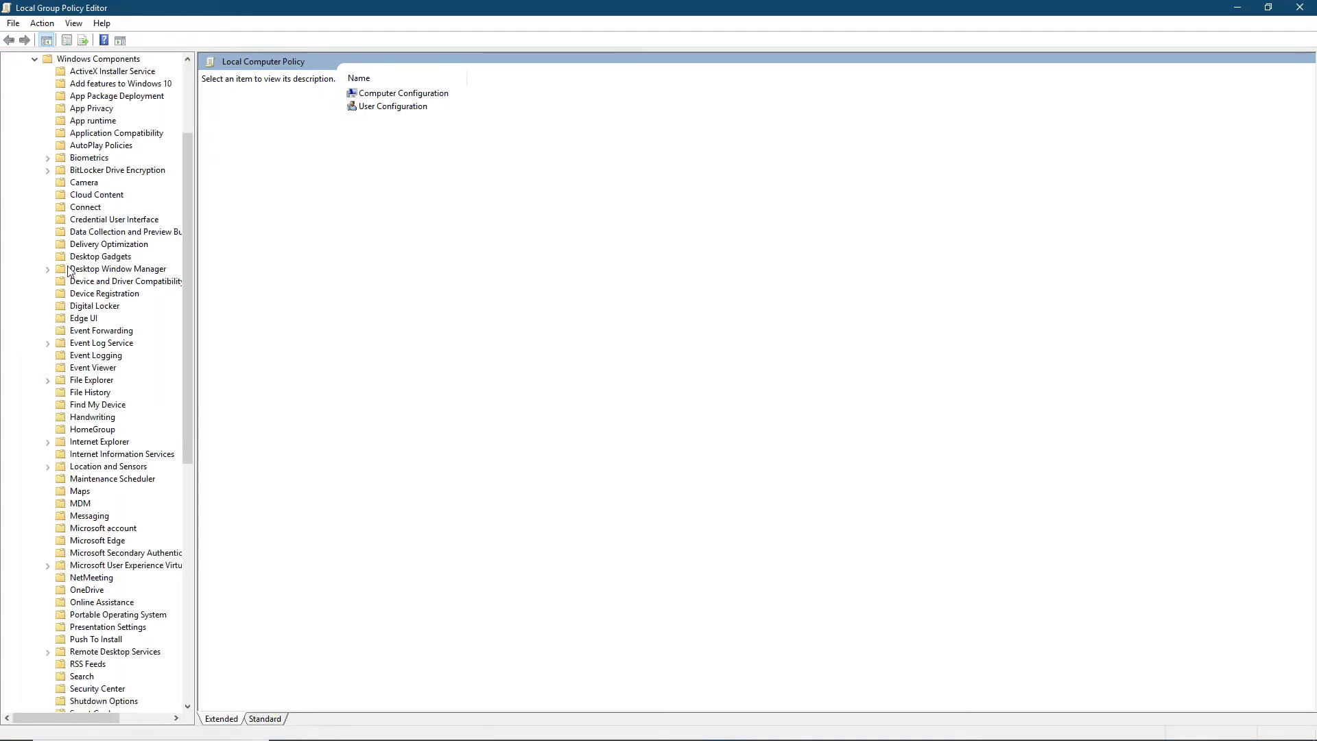
scroll(down, 3)
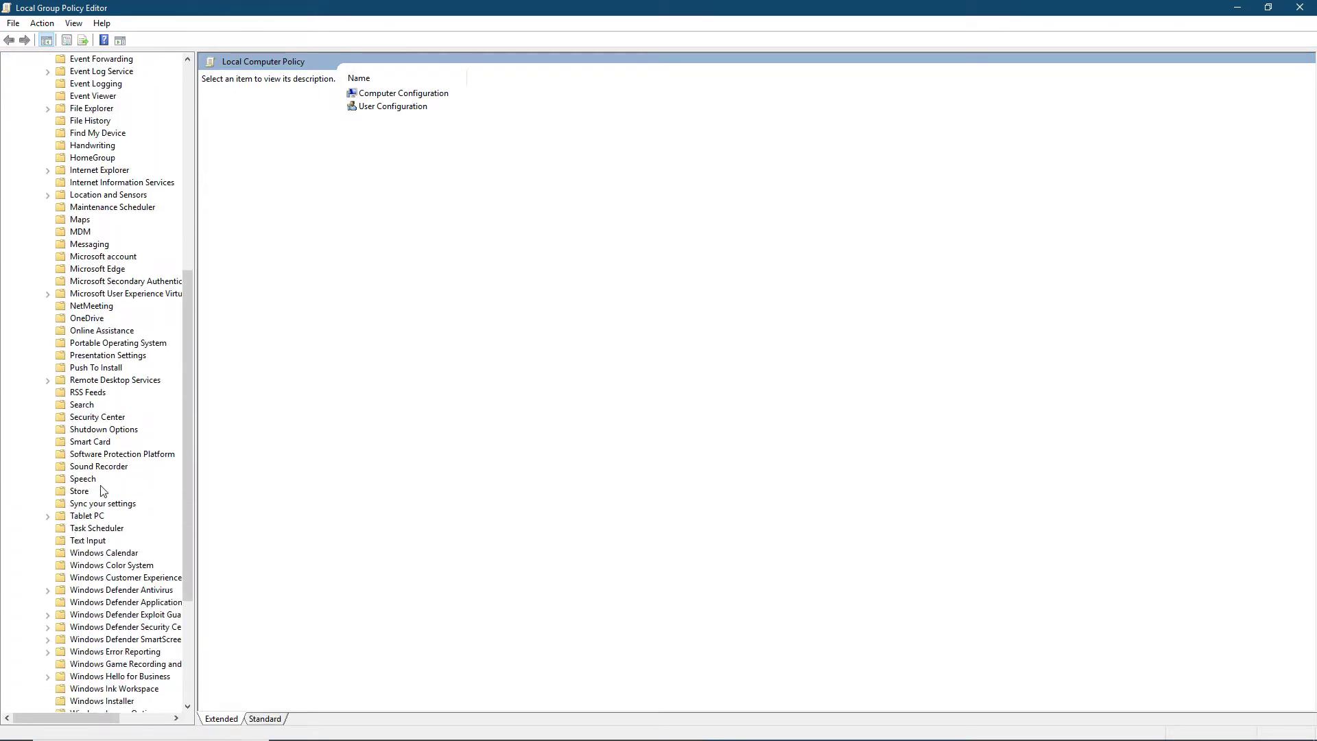
mouse_move(48, 593)
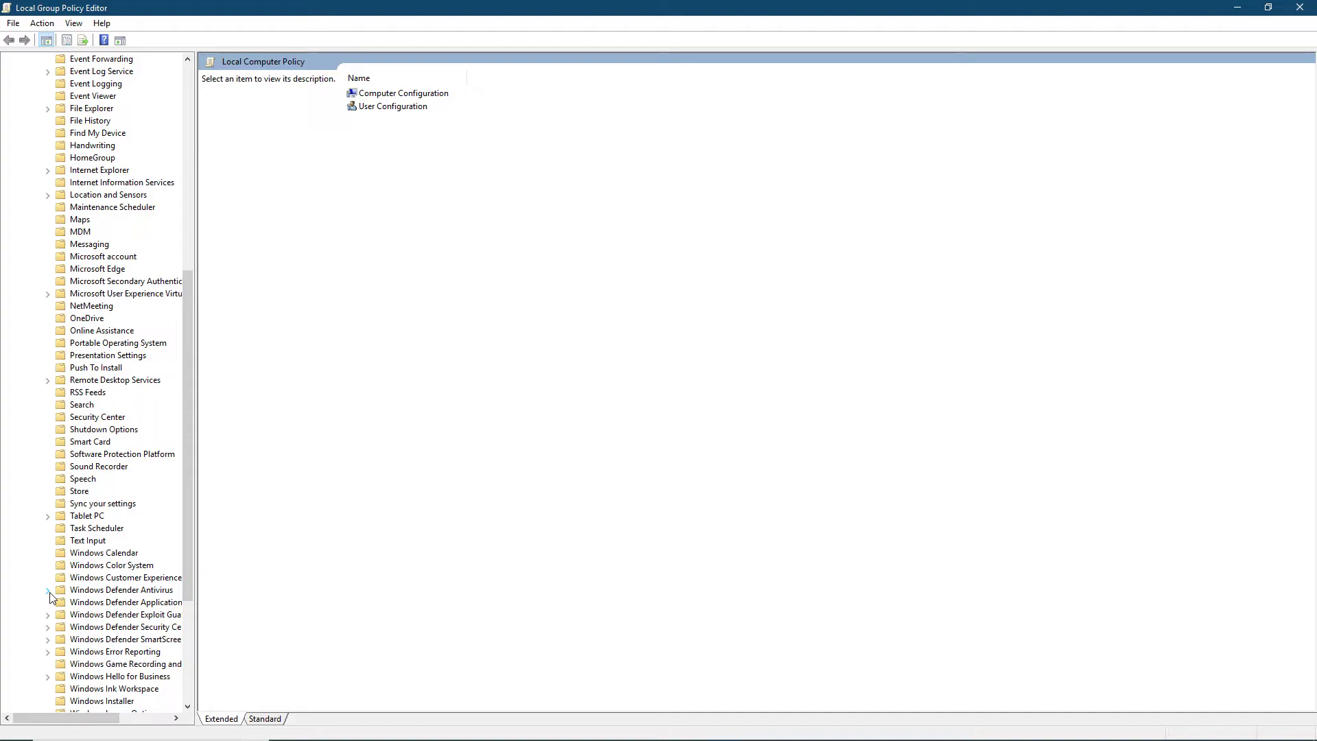
Step: Select Windows Defender Antivirus and bring up the 'Turn off Windows Defender Antivirus' setting
click(121, 588)
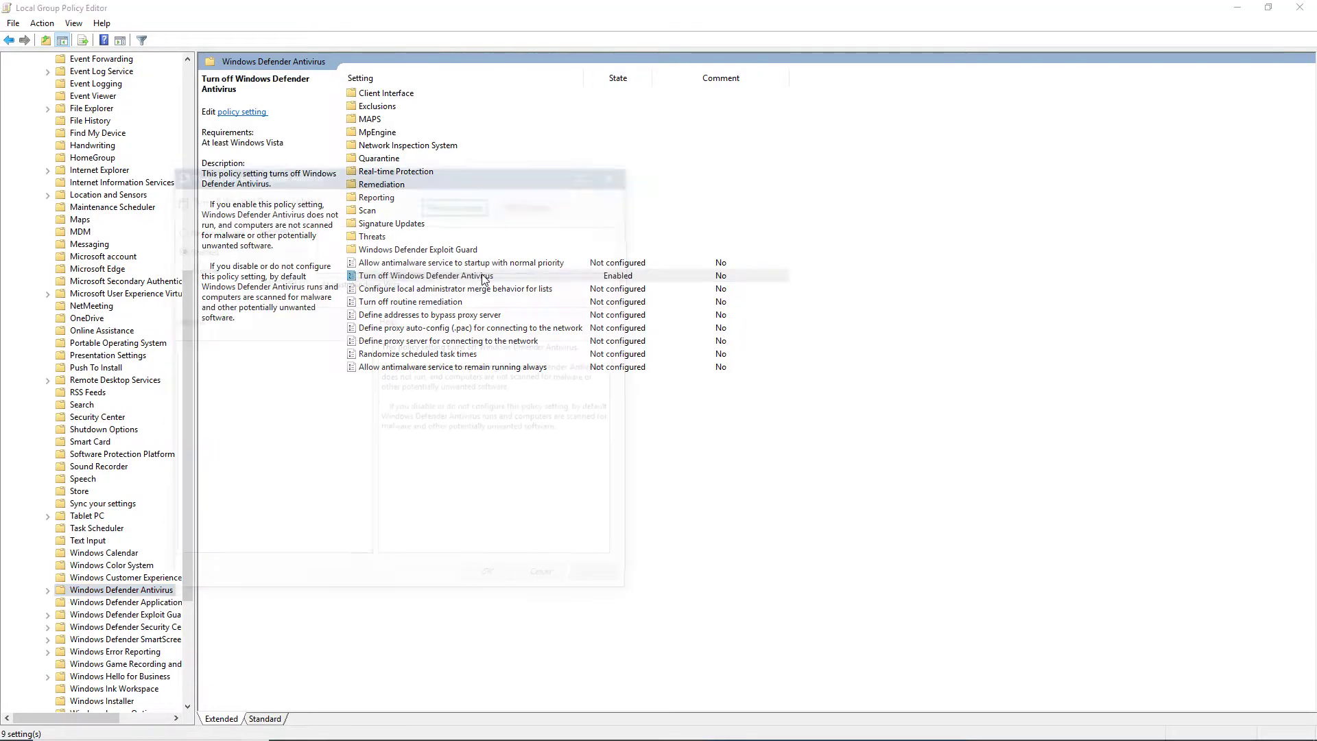
double_click(425, 276)
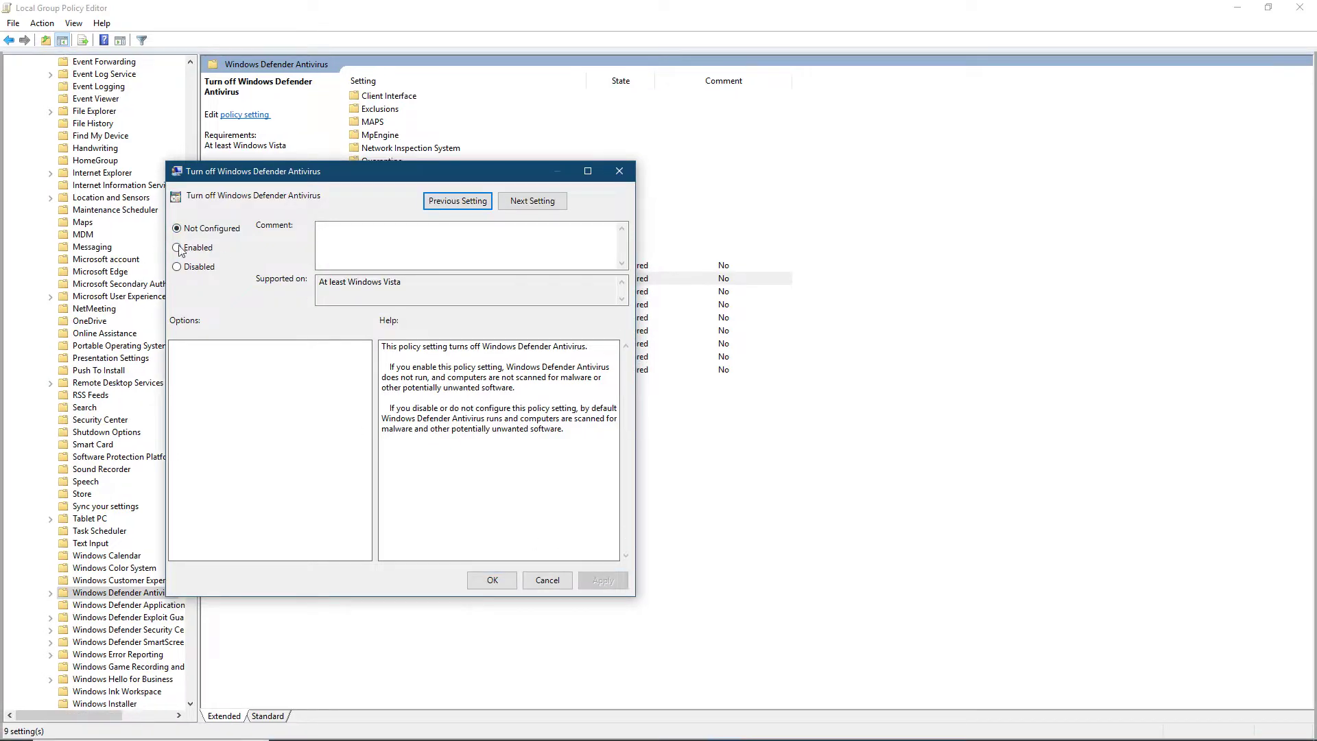
Step: Set 'Turn off Windows Defender Antivirus' to Enabled, confirm, and close the Group Policy Editor
click(179, 247)
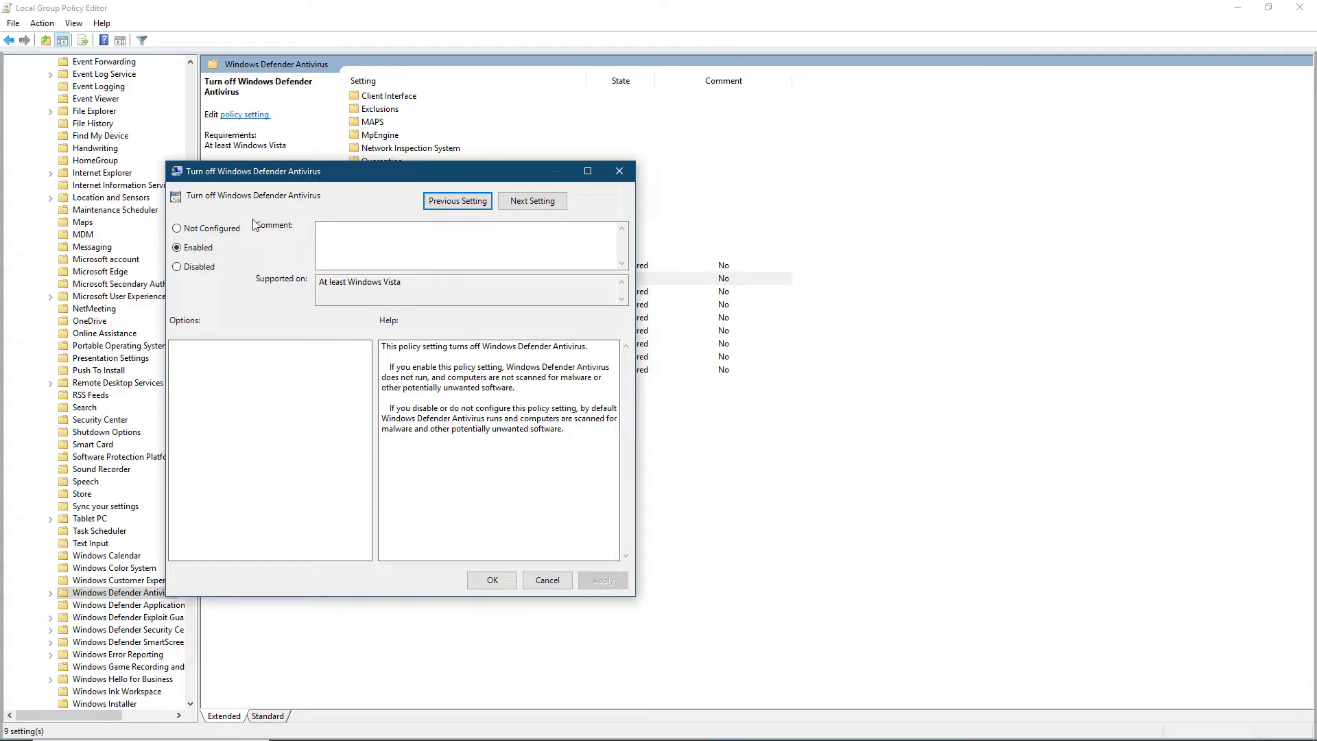
mouse_move(212, 162)
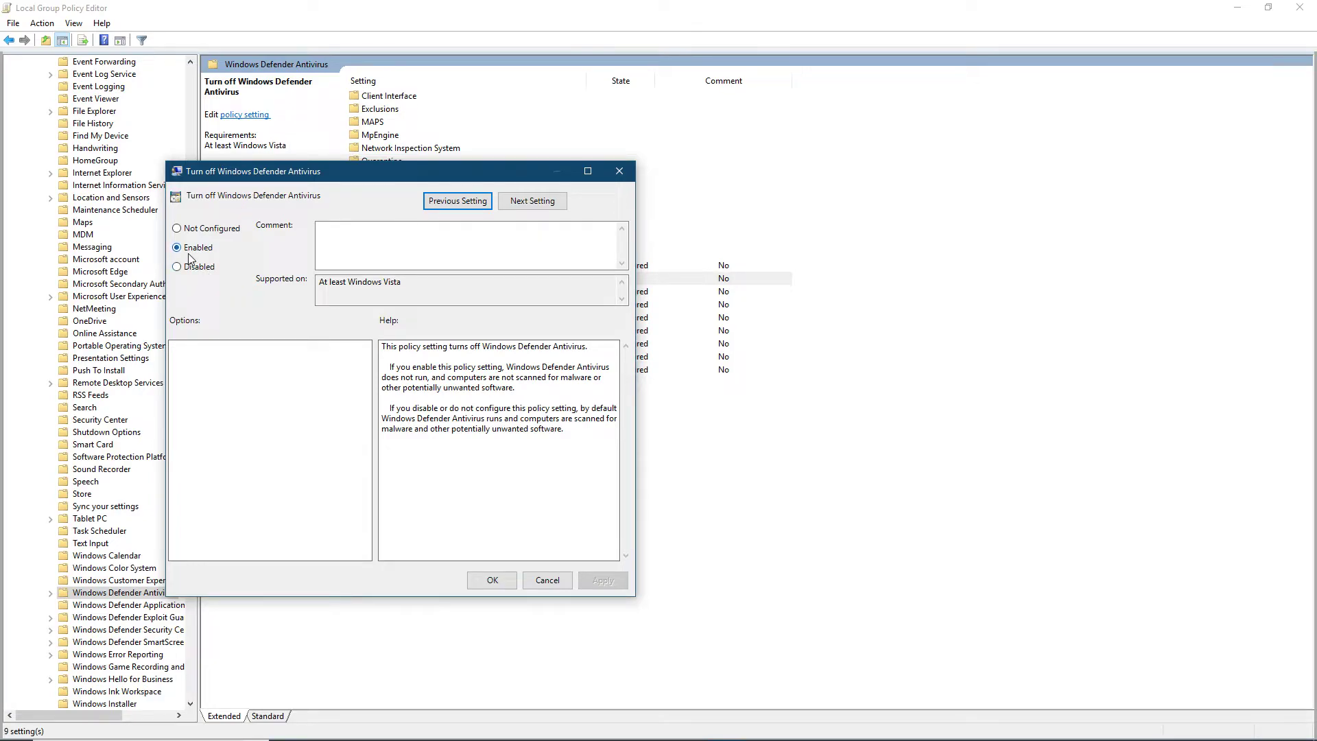
click(177, 227)
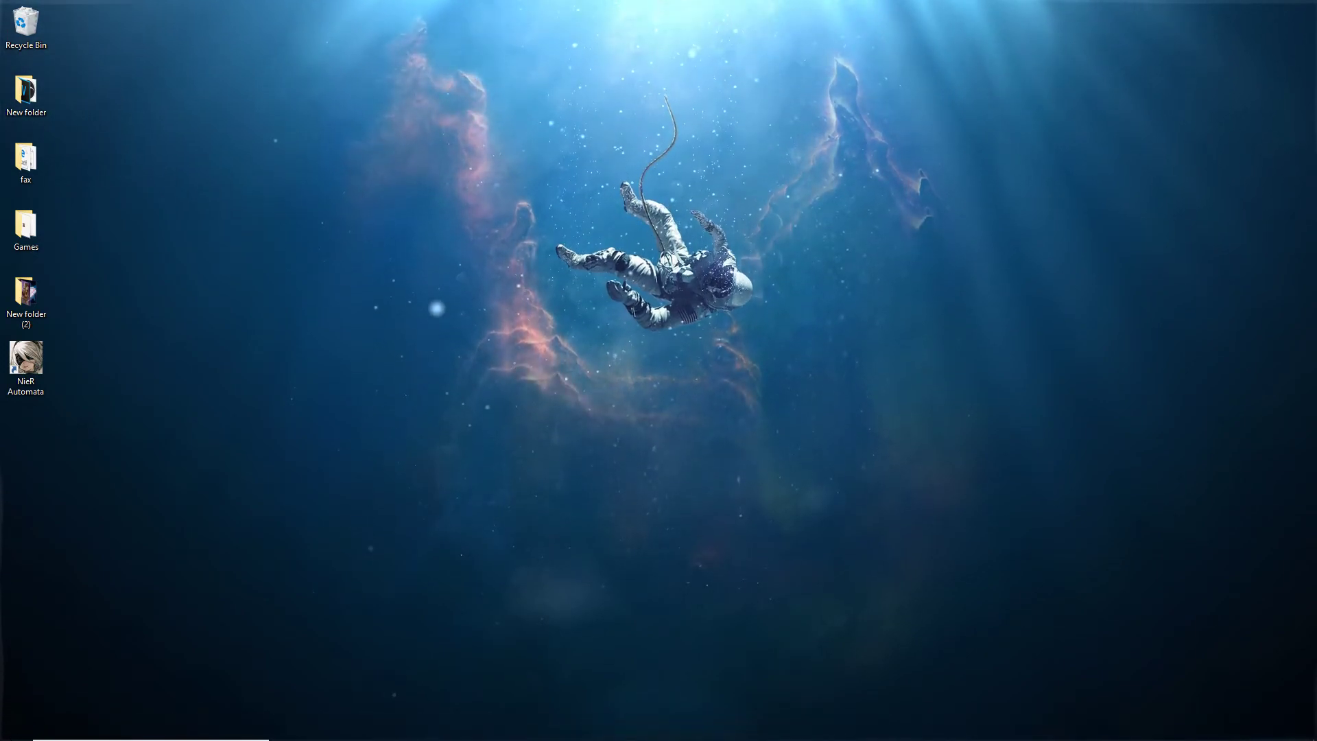
Step: From the system tray launch Windows Defender Security Centre and restart Virus & threat protection
click(14, 727)
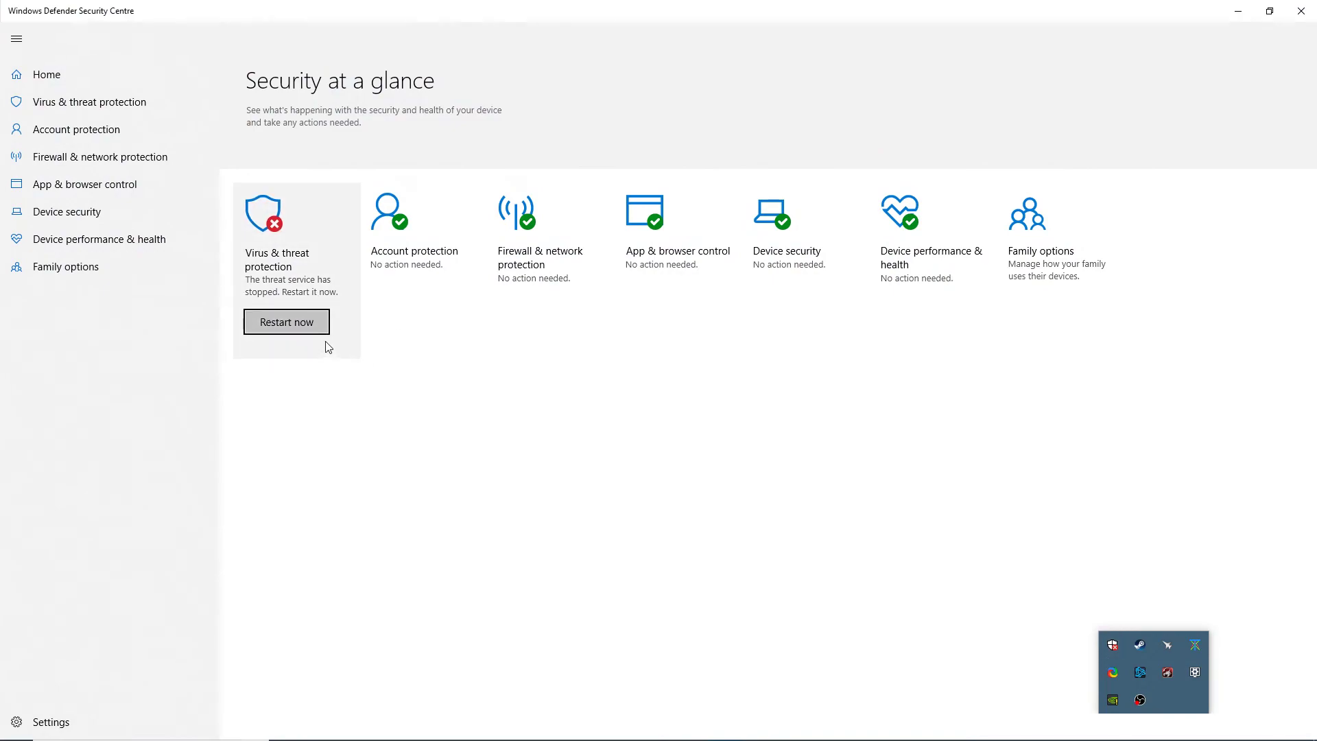
click(285, 321)
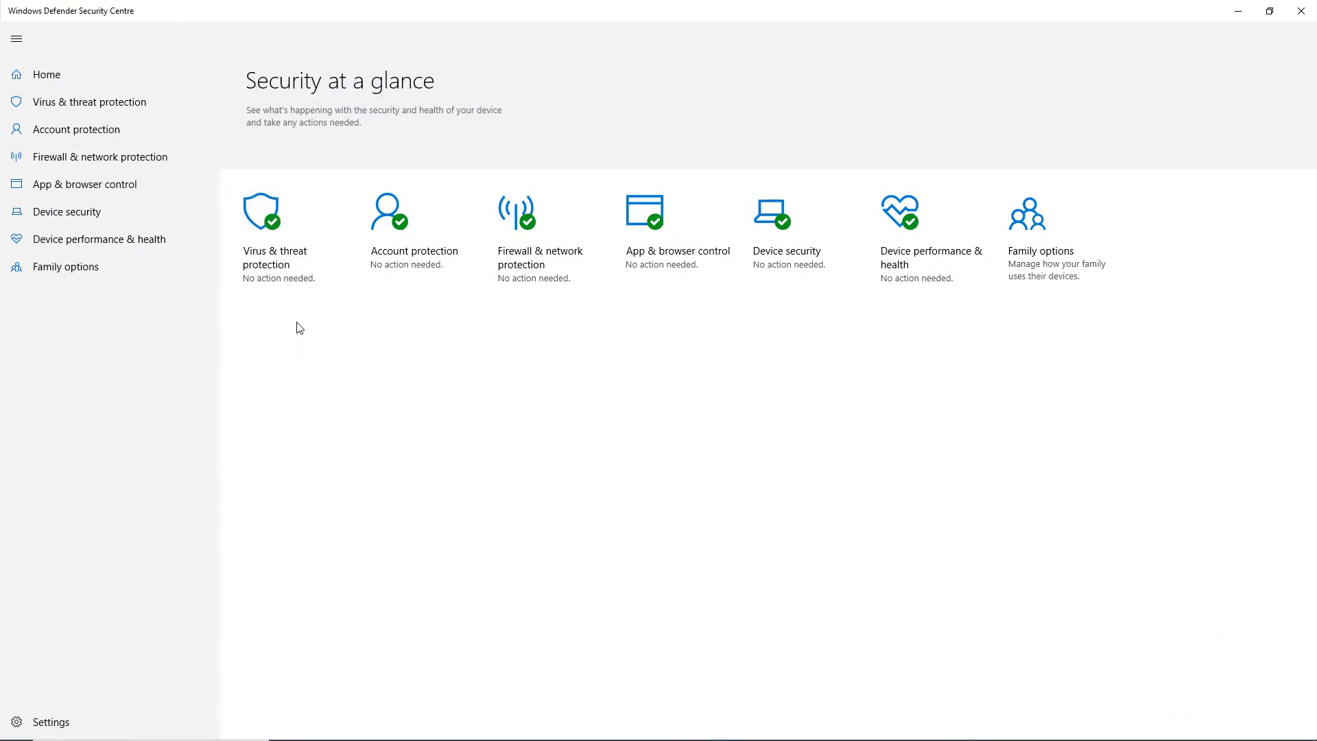
mouse_move(321, 324)
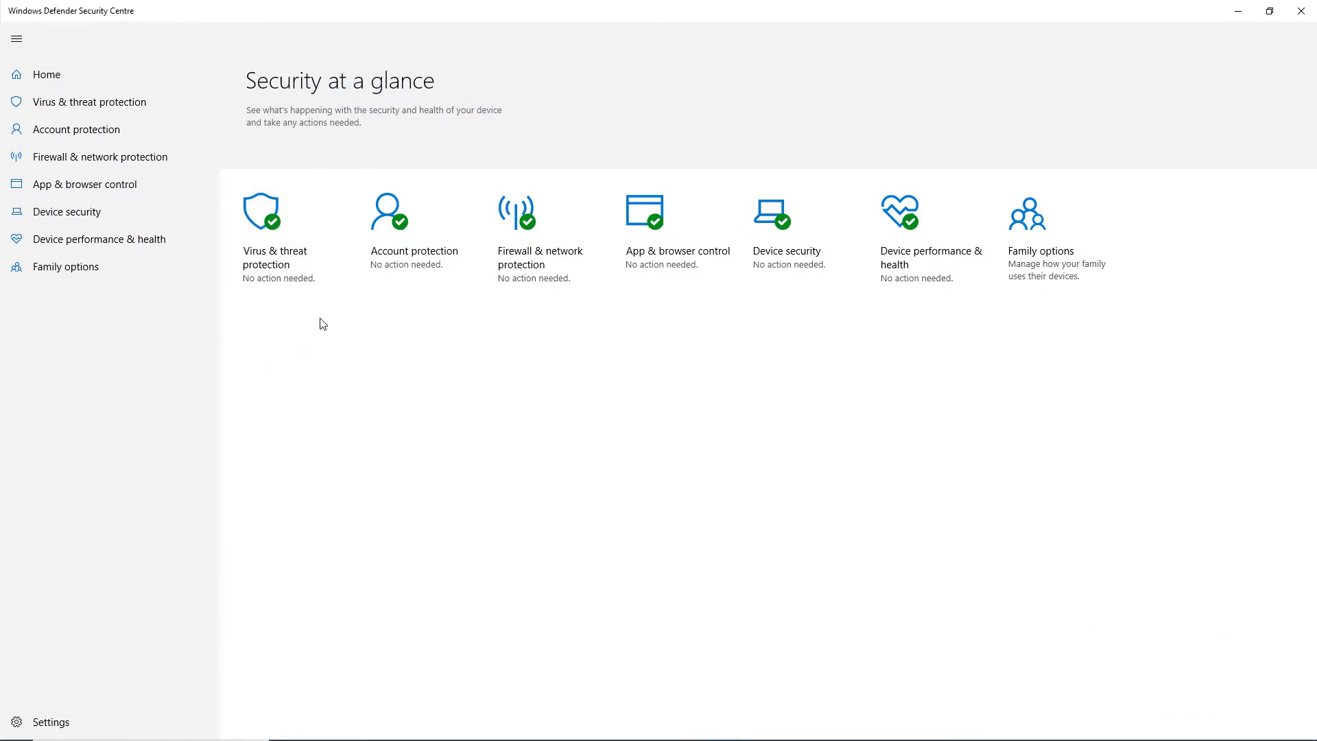